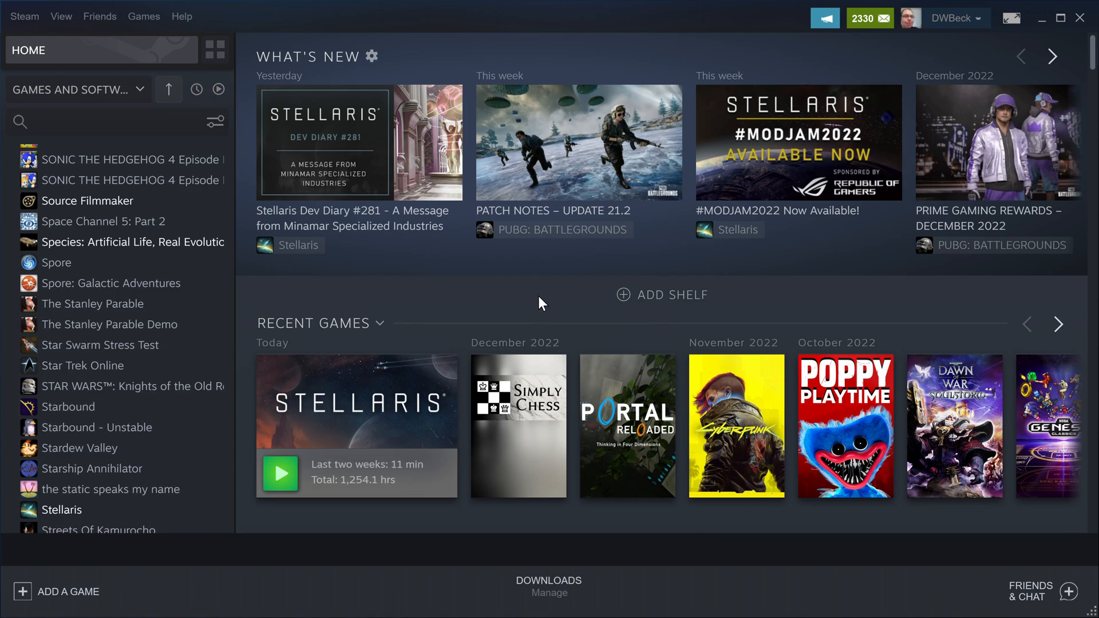
mouse_move(797, 140)
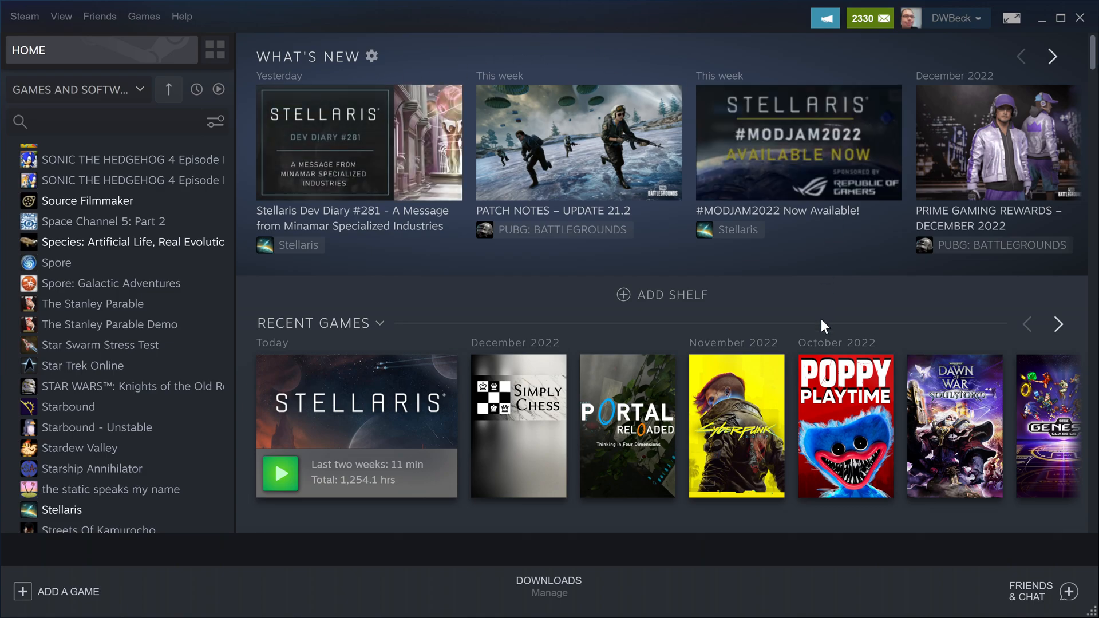
mouse_move(535, 271)
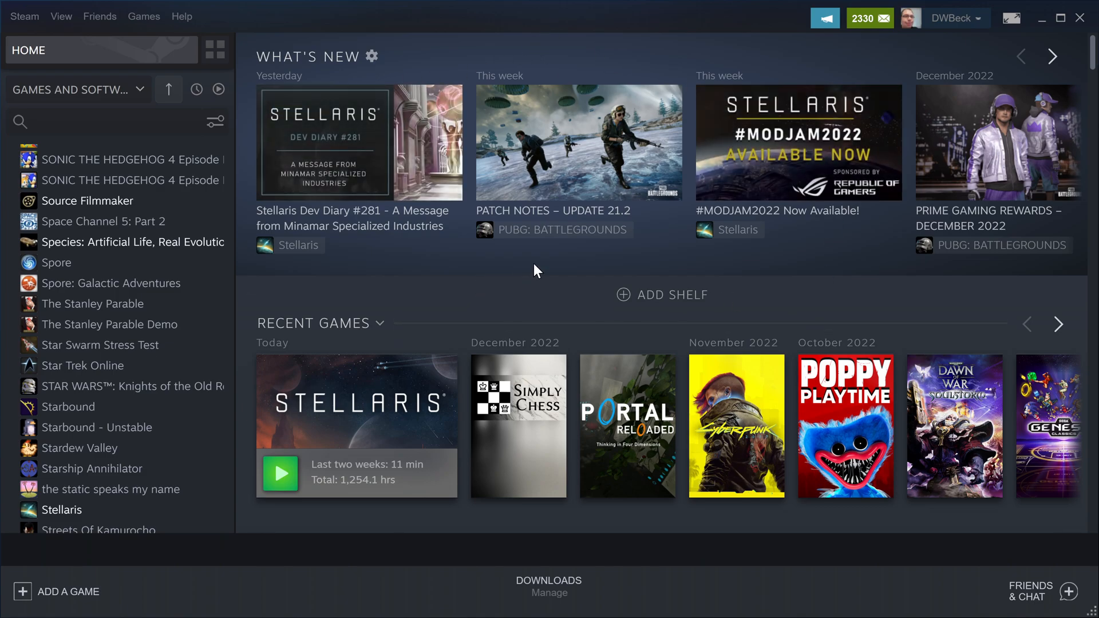
mouse_move(582, 258)
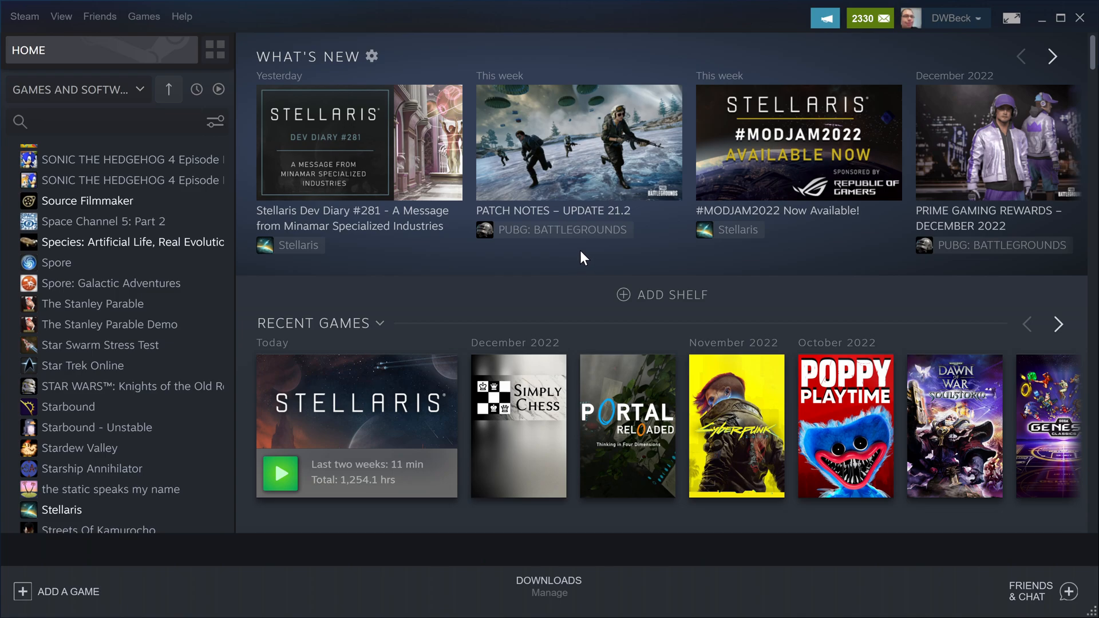
mouse_move(633, 320)
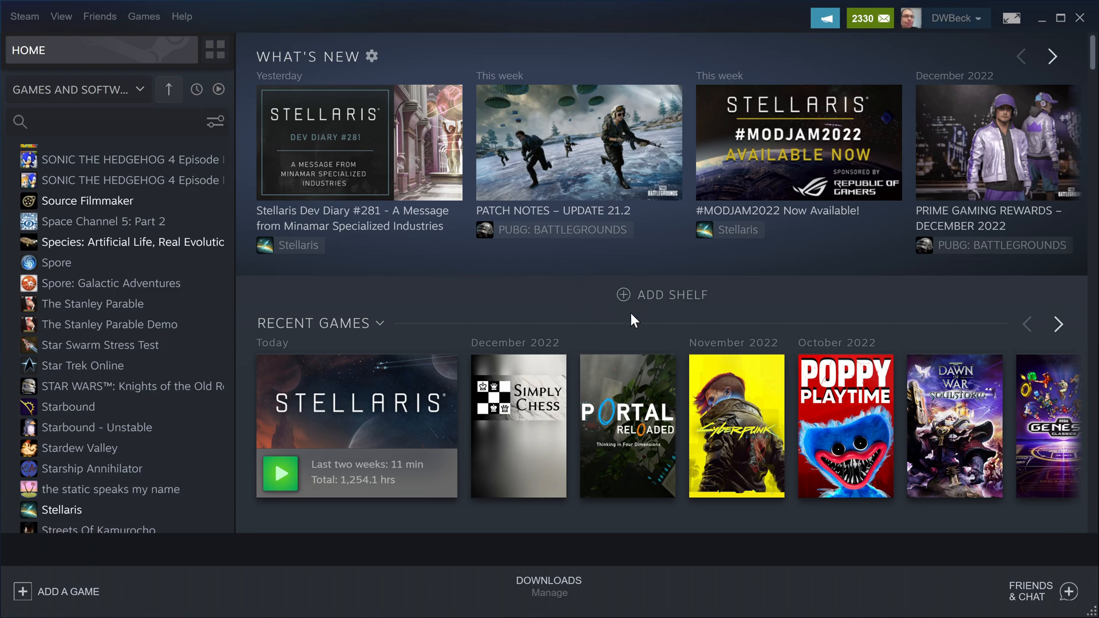
mouse_move(358, 142)
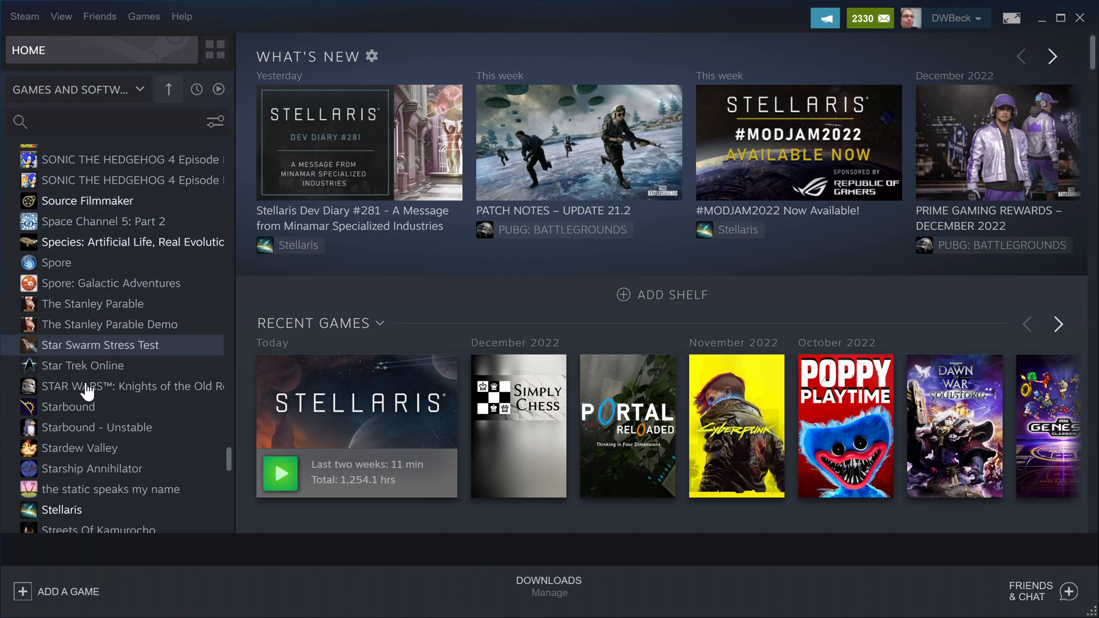
Step: Go from the Stellaris library entry to its Workshop hub and the Your Workshop Files menu
left_click(62, 510)
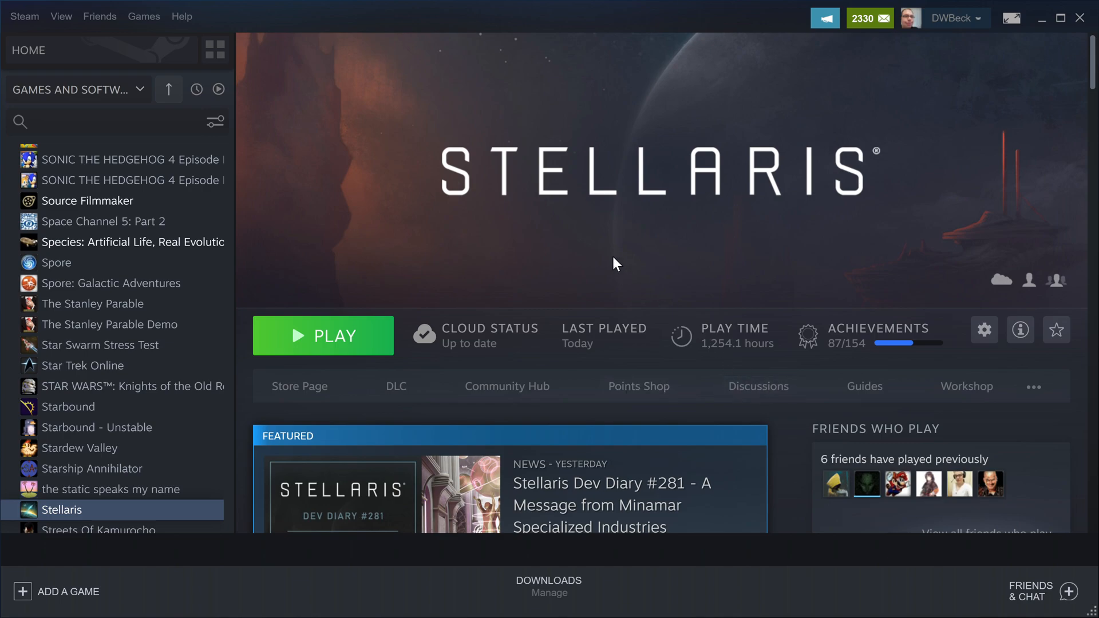
mouse_move(967, 386)
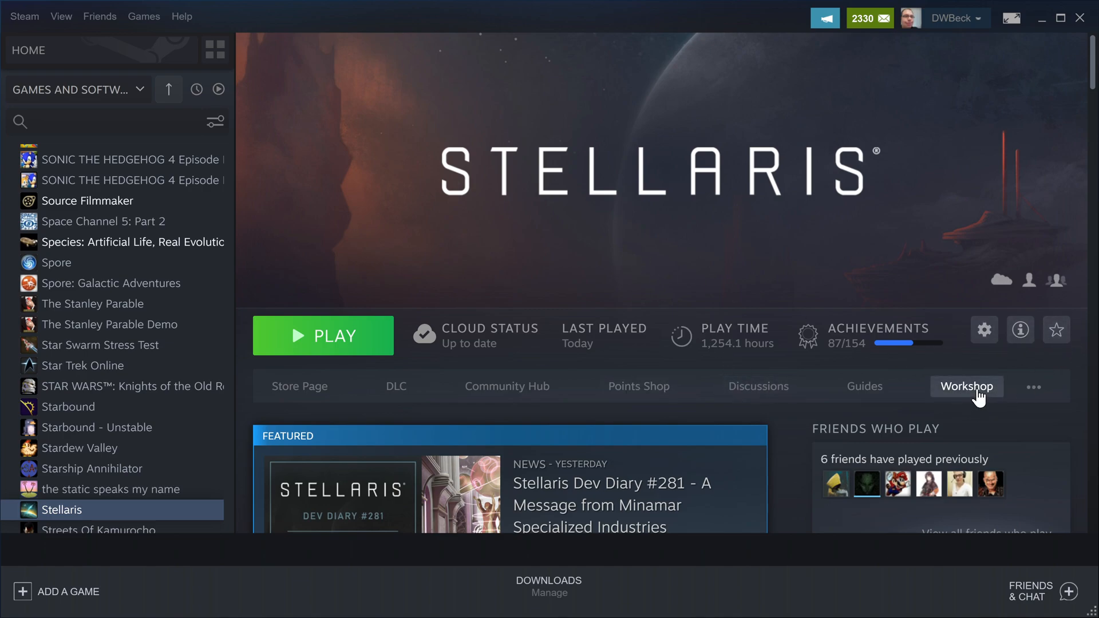
left_click(966, 386)
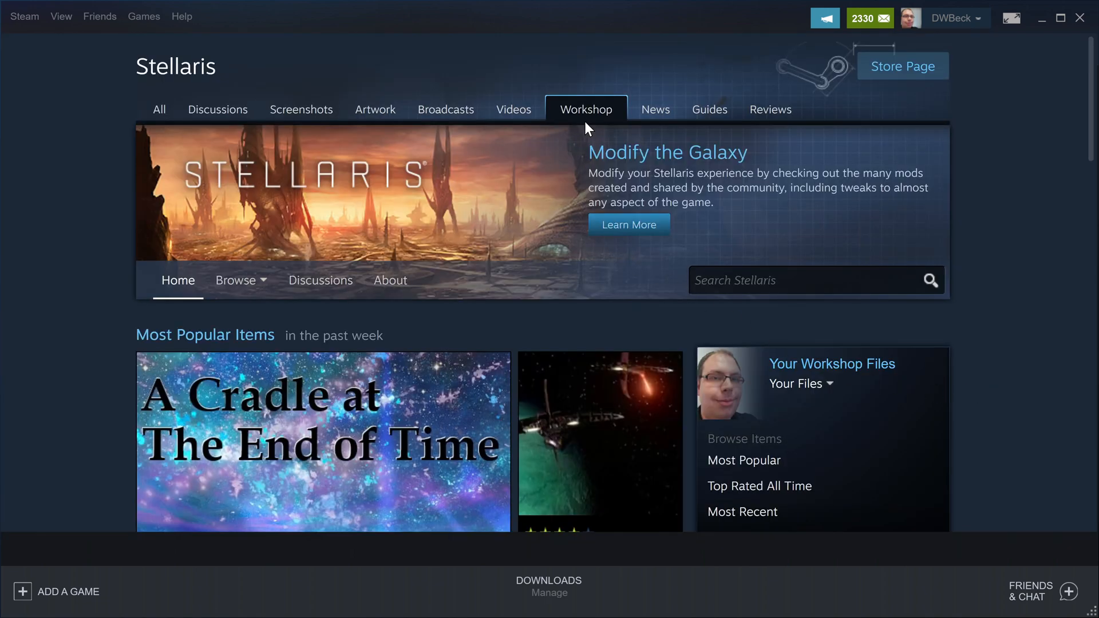
left_click(799, 383)
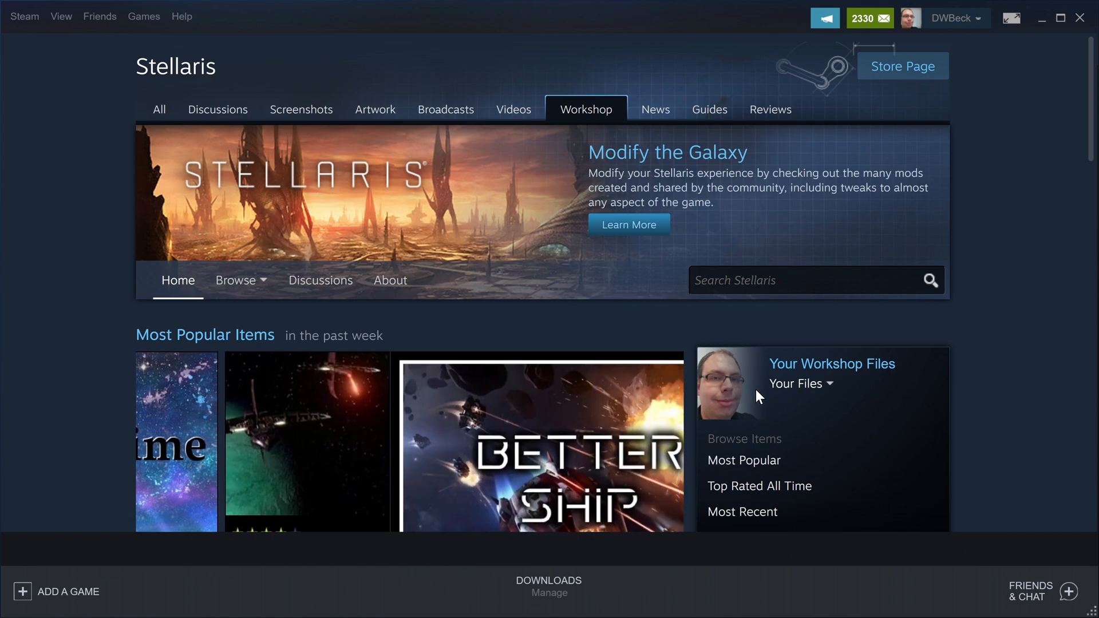
left_click(799, 384)
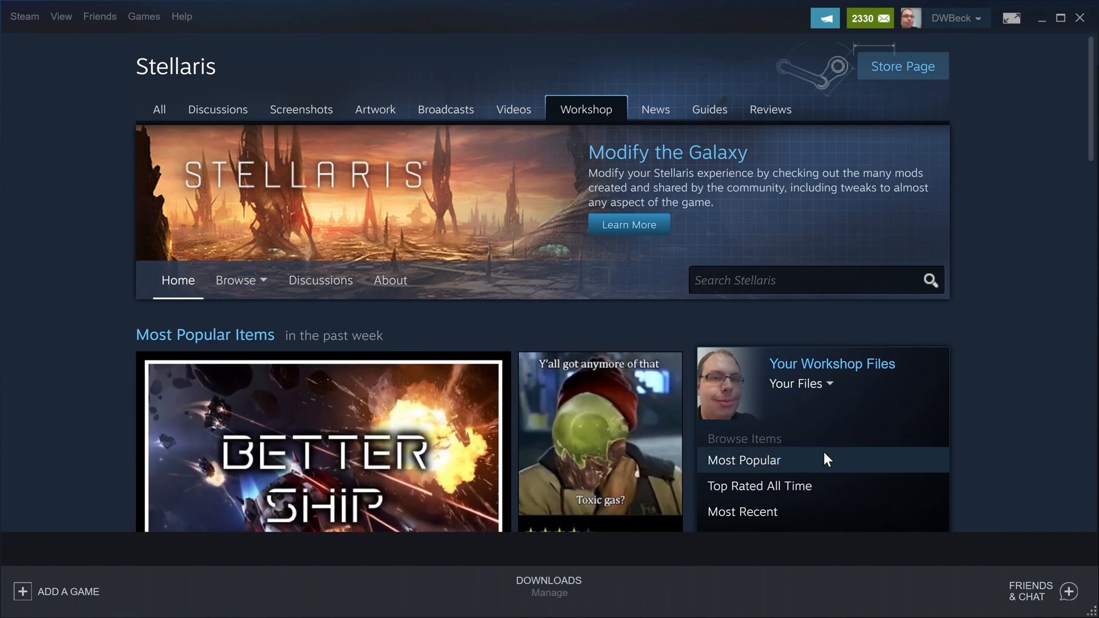
Step: Show your own Stellaris Workshop items, which report no matching files
left_click(801, 384)
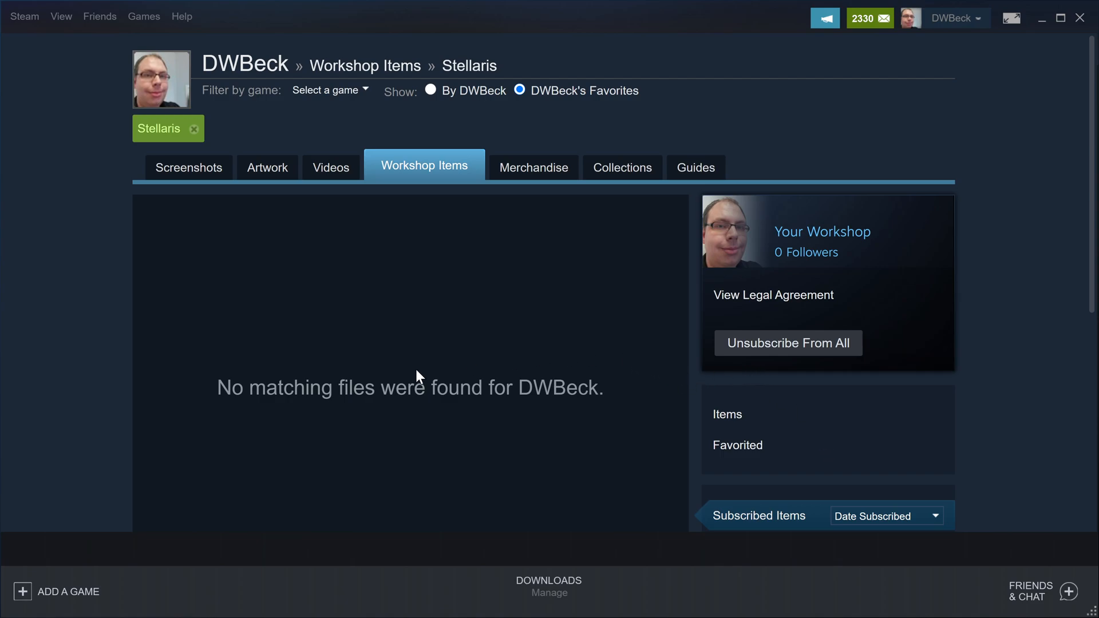
mouse_move(393, 311)
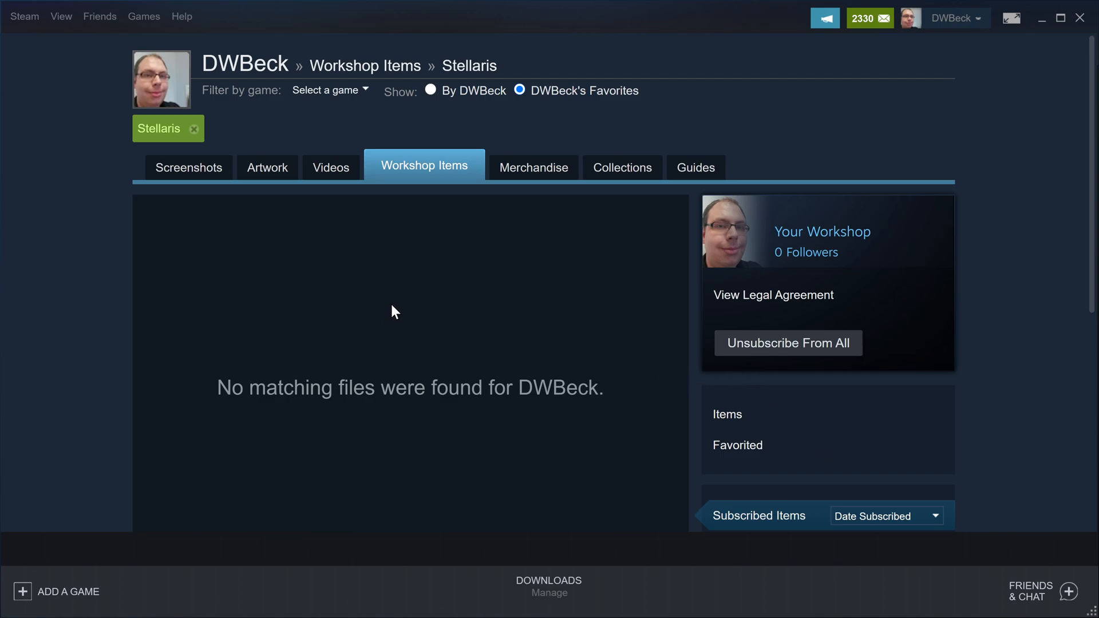
mouse_move(414, 319)
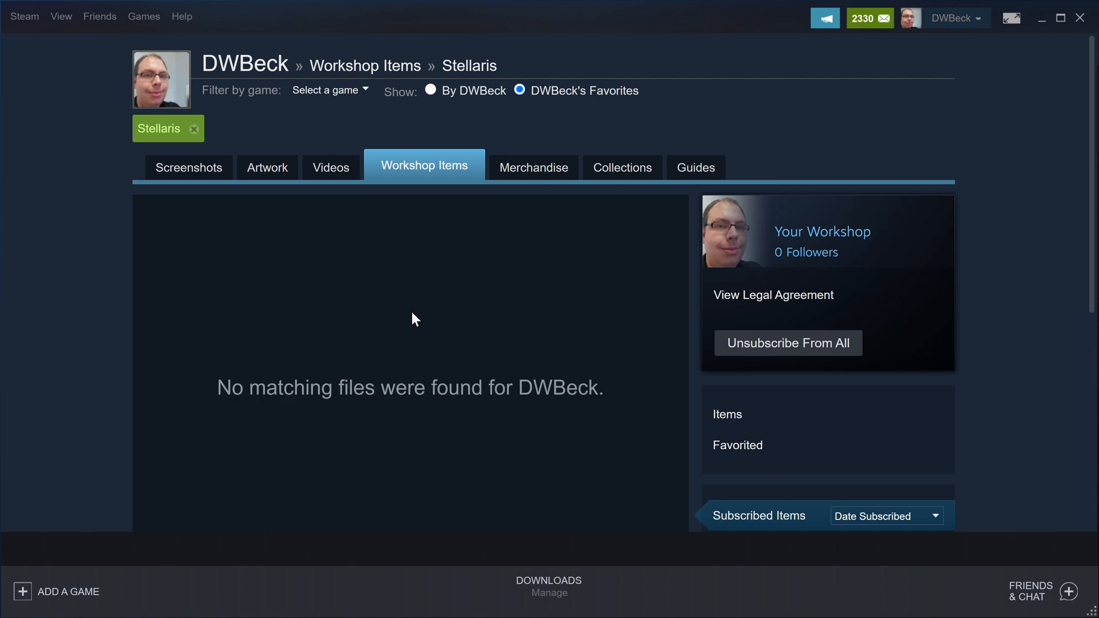
mouse_move(475, 370)
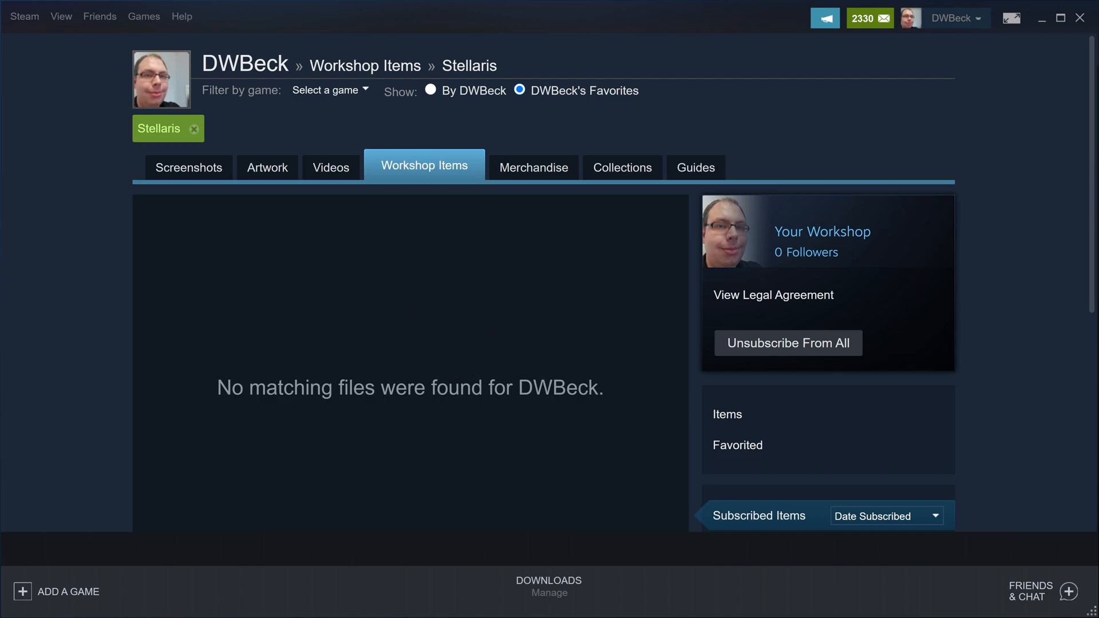
mouse_move(379, 367)
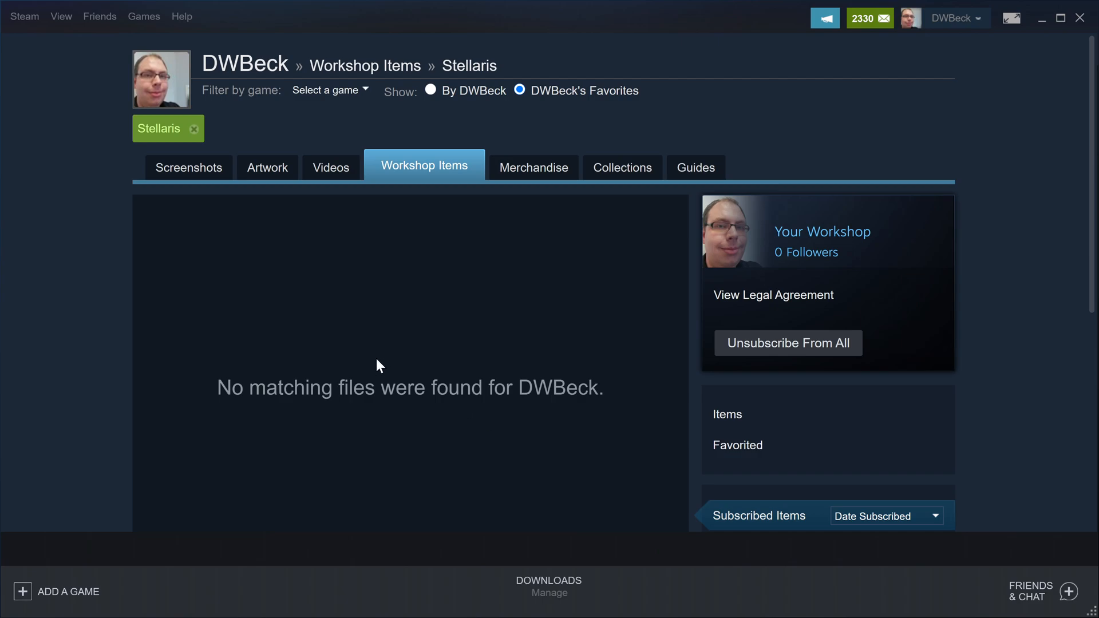
mouse_move(333, 208)
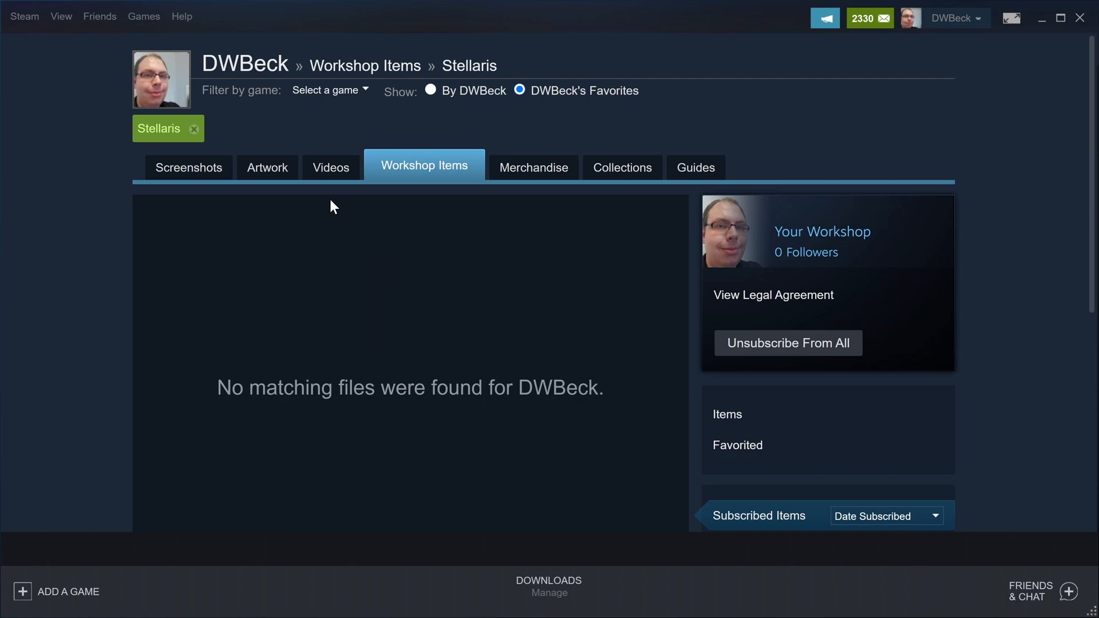
mouse_move(19, 601)
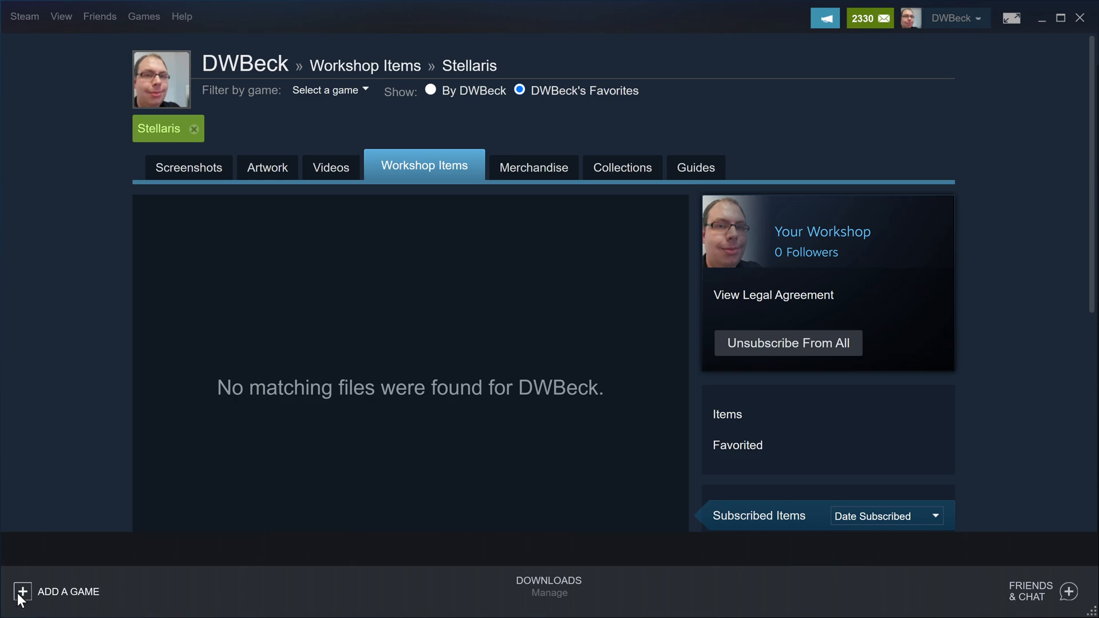
mouse_move(324, 236)
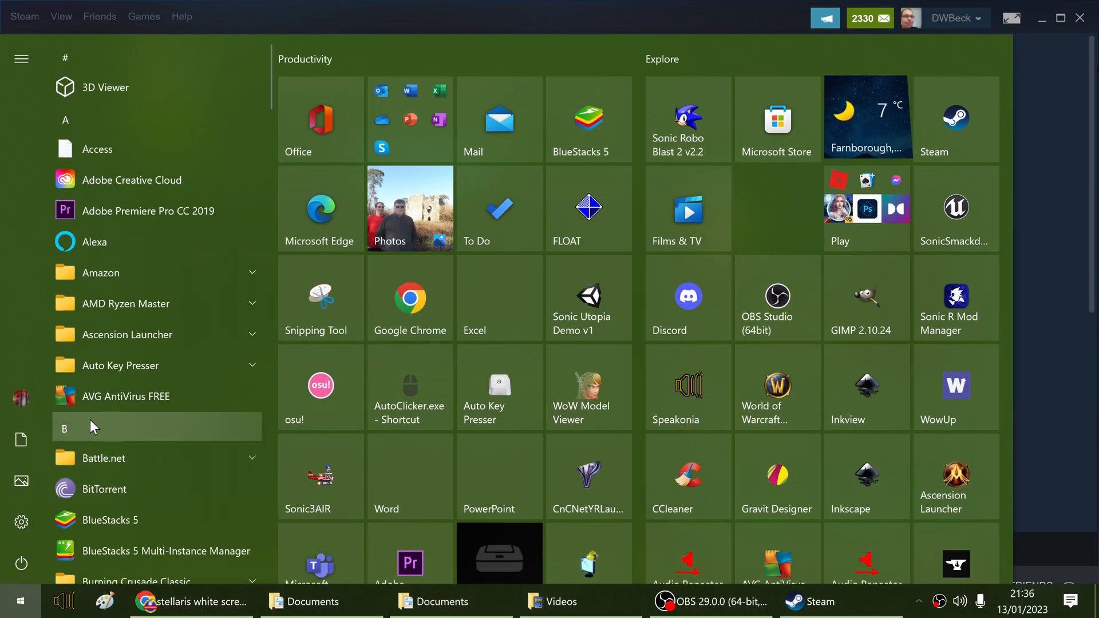
Step: Reach the Documents folder from the personal-folder shortcuts
left_click(20, 58)
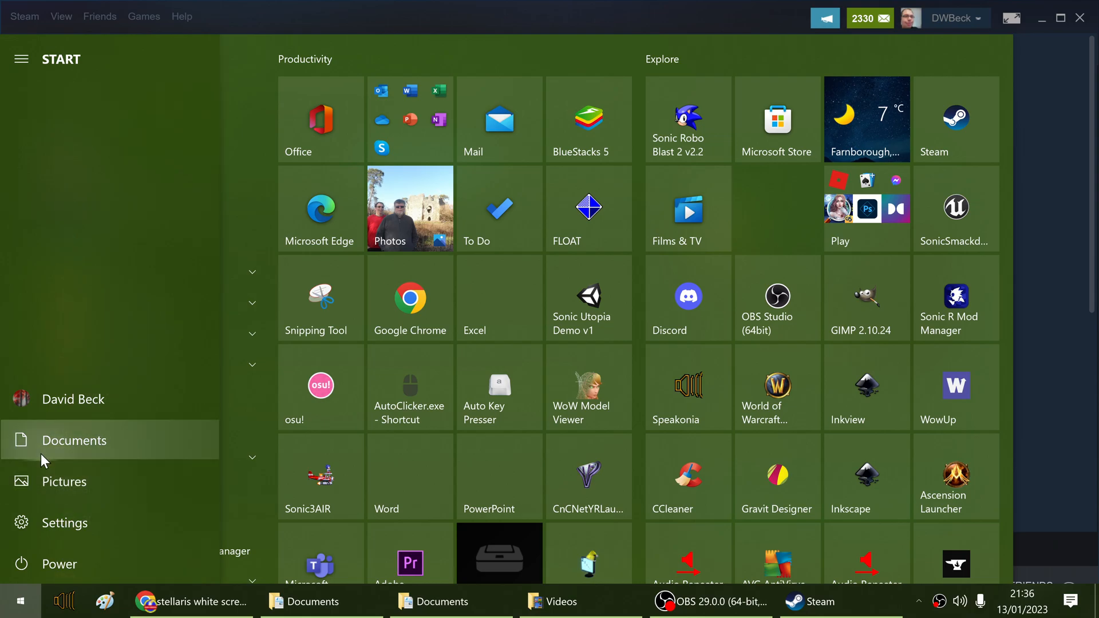
left_click(73, 440)
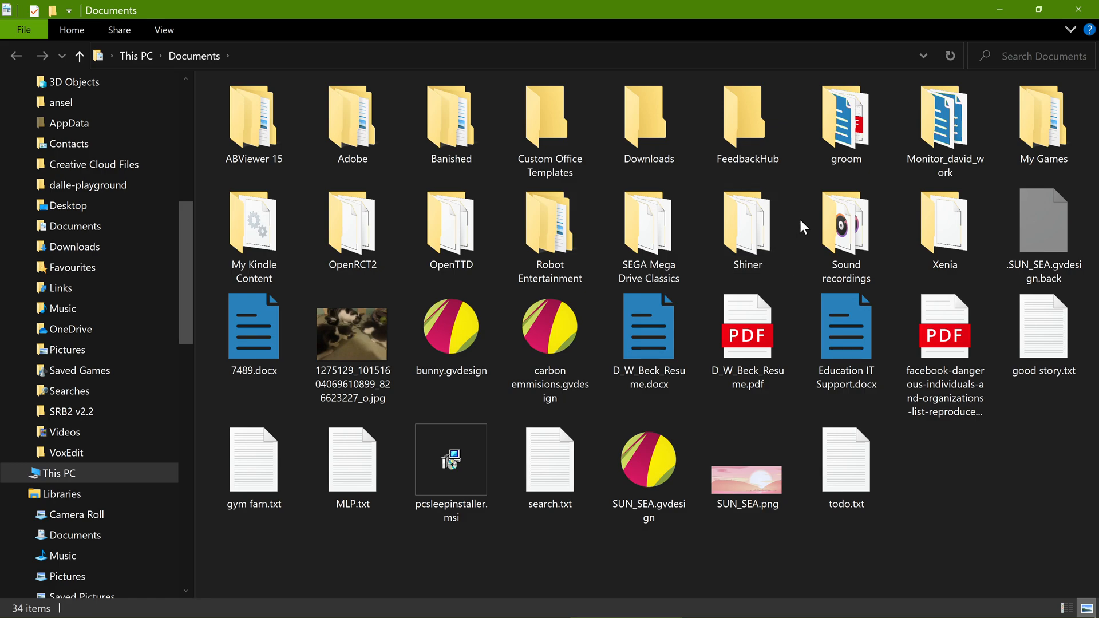
mouse_move(846, 225)
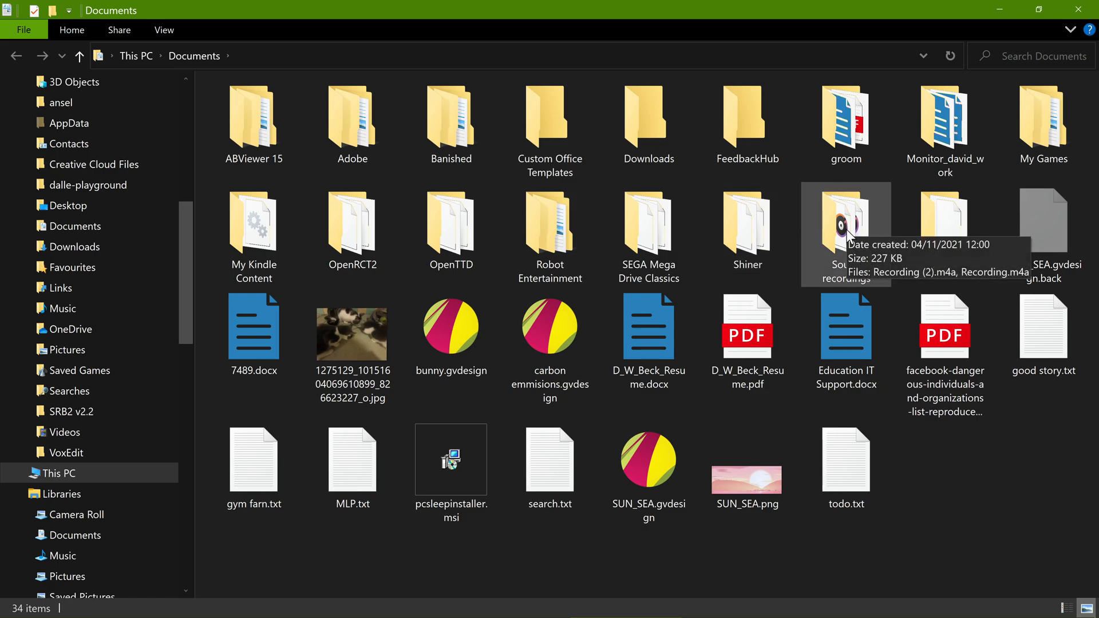
left_click(451, 459)
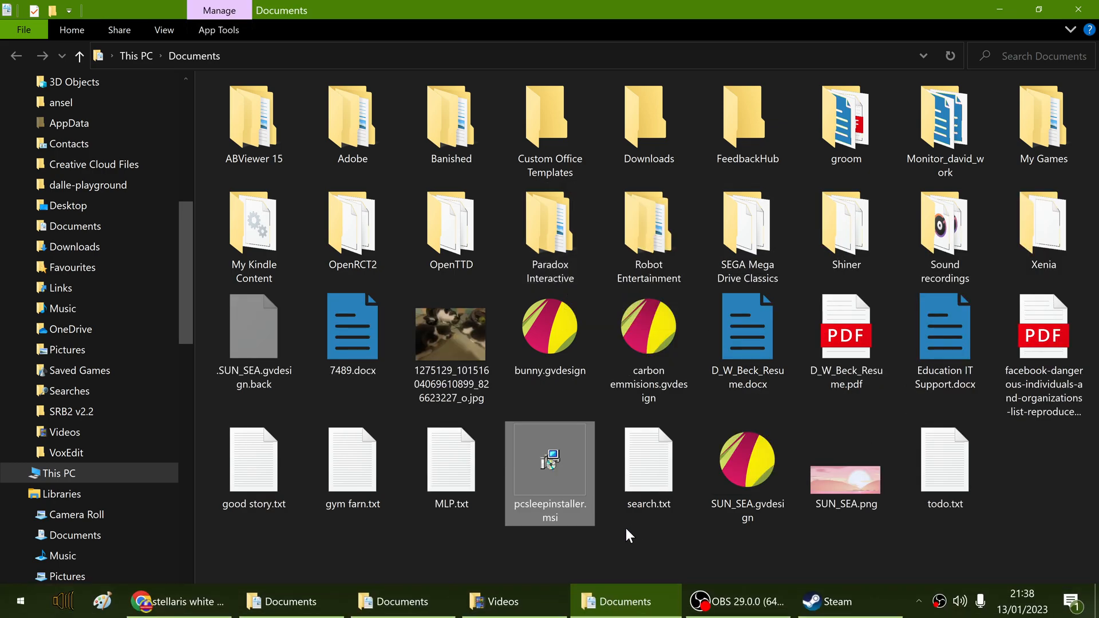
mouse_move(549, 231)
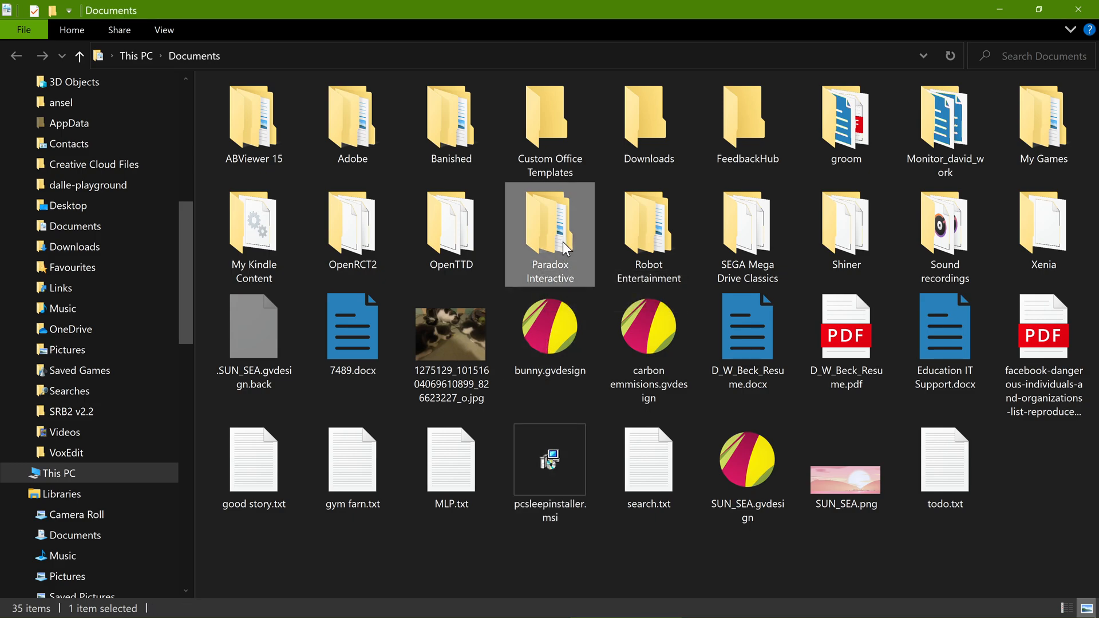
Step: Go into Paradox Interactive, then Stellaris, and select the save games folder
double_click(549, 224)
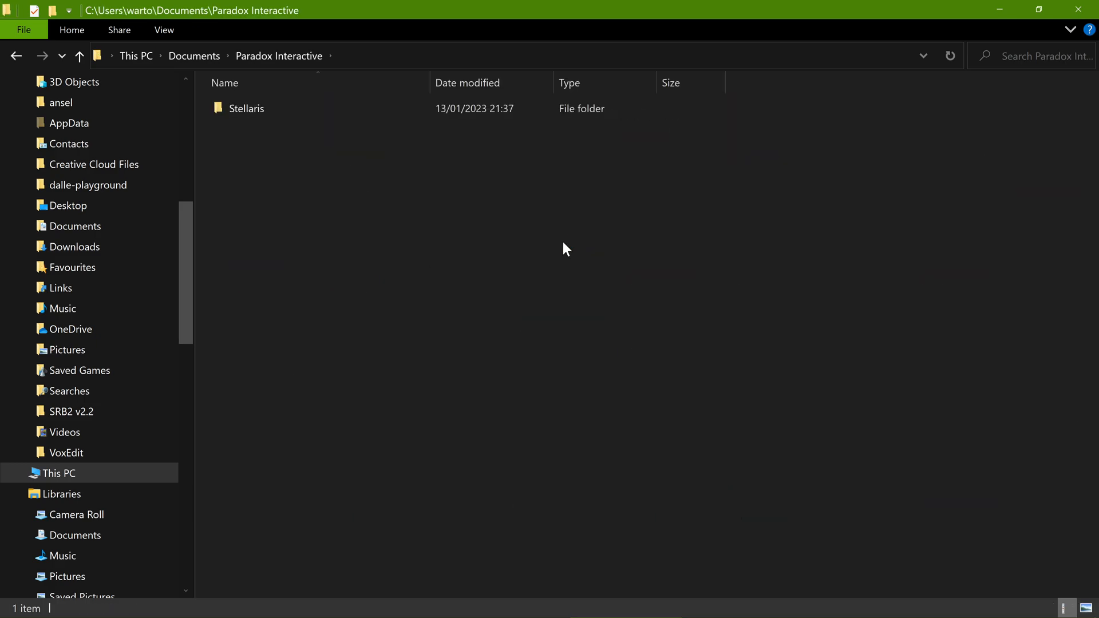
mouse_move(311, 112)
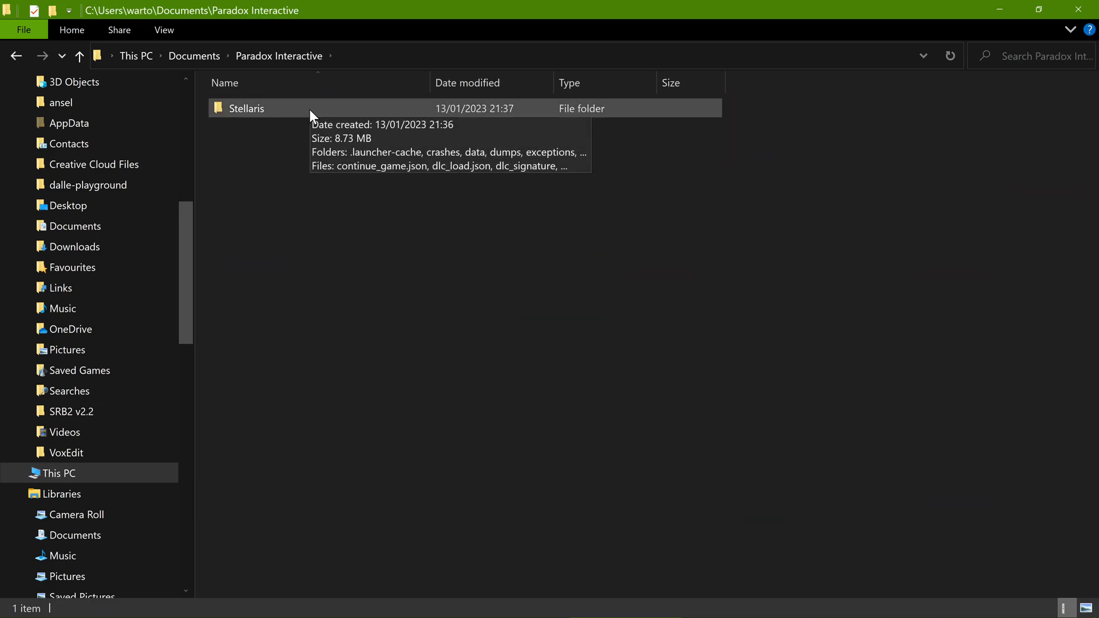
double_click(246, 107)
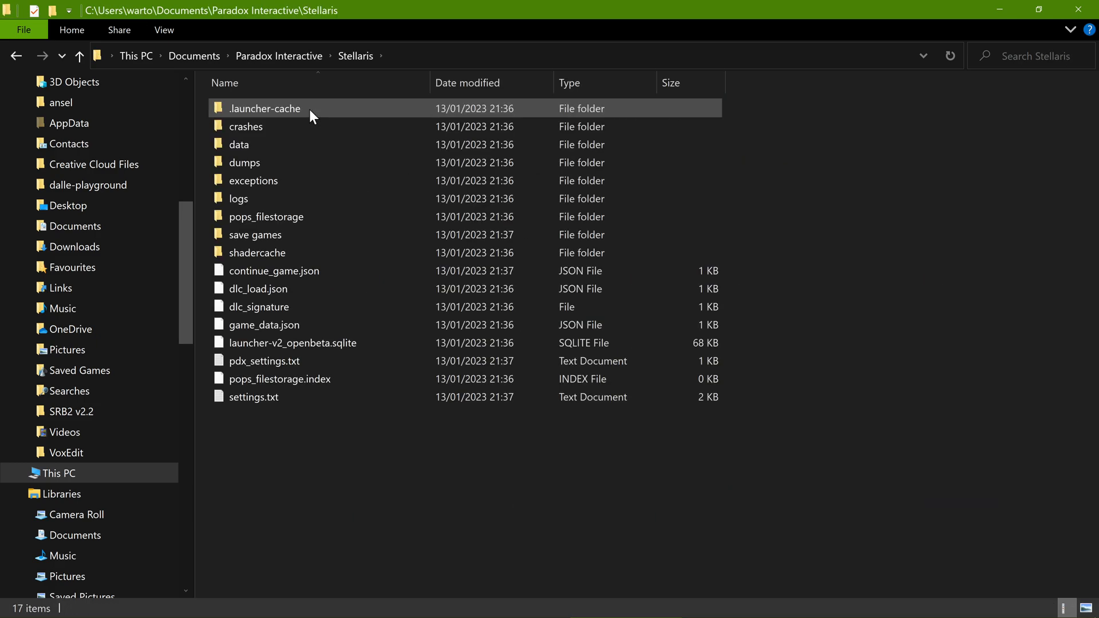
left_click(256, 235)
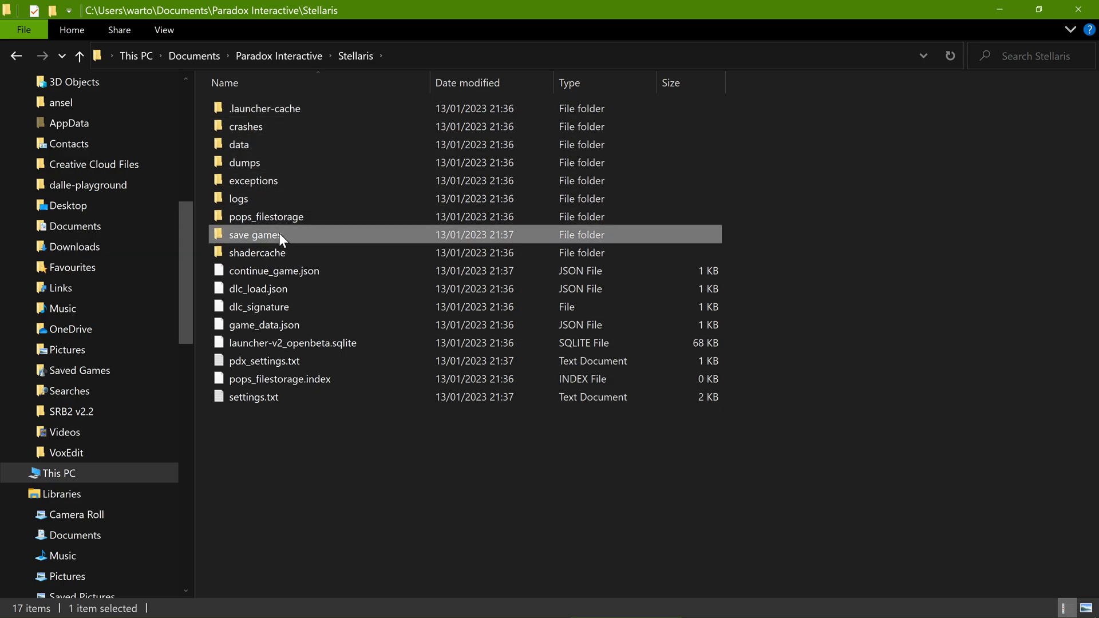
mouse_move(281, 239)
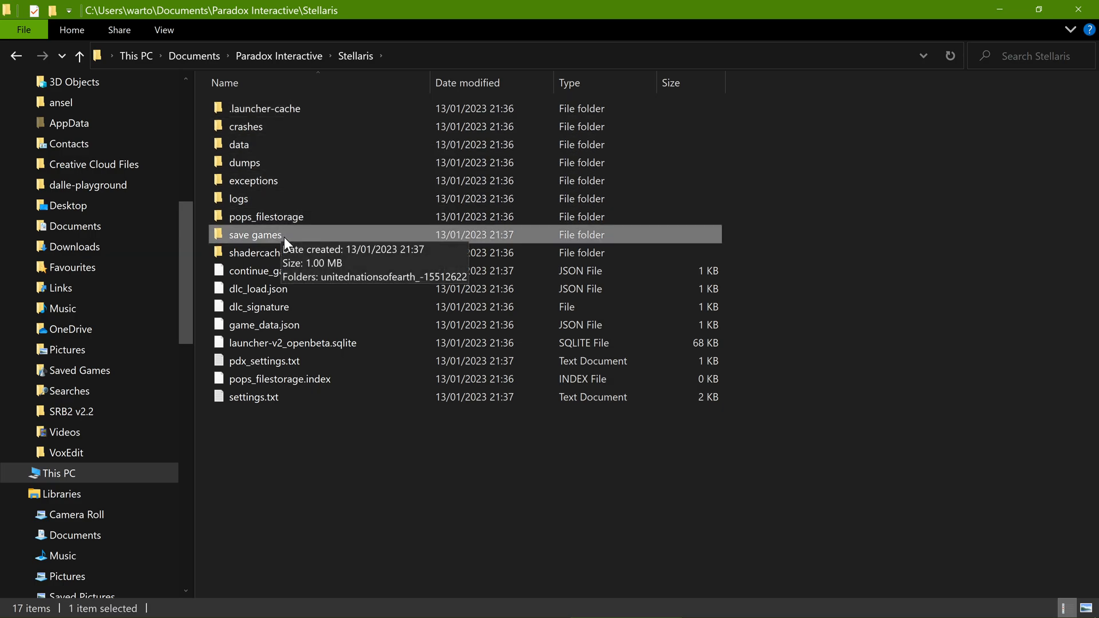
Step: Copy the save games folder via its context menu to keep a backup
right_click(255, 234)
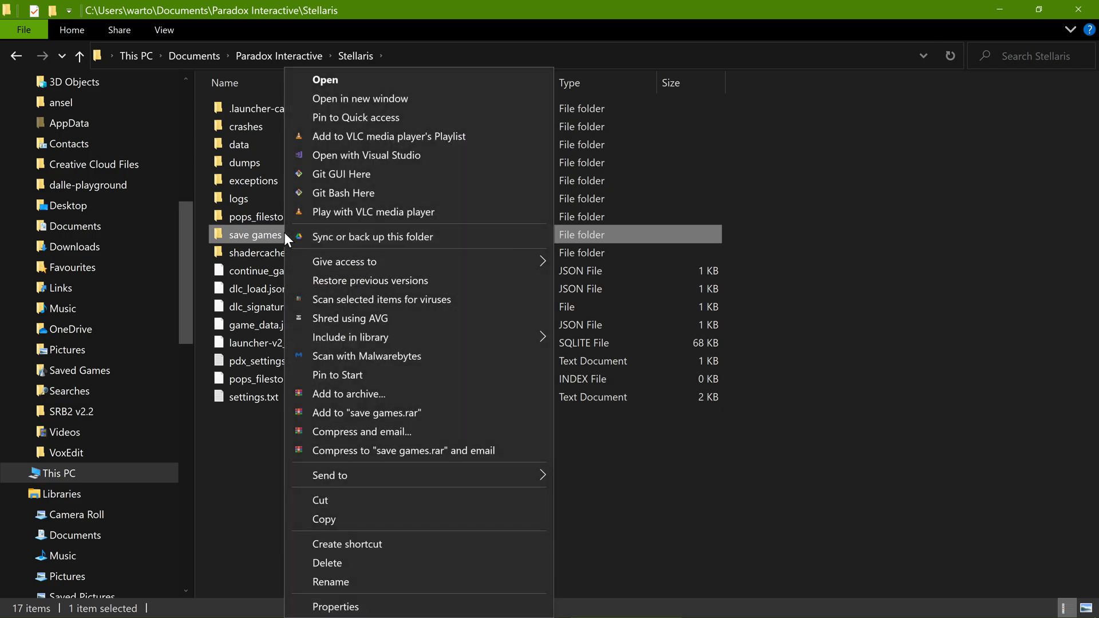
left_click(324, 519)
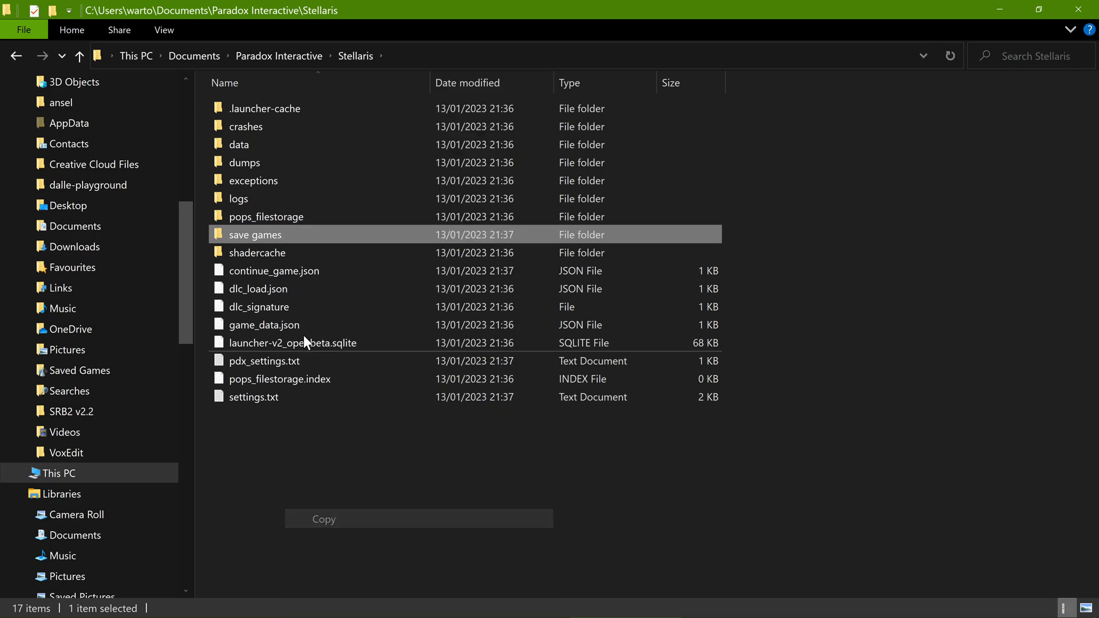
mouse_move(644, 413)
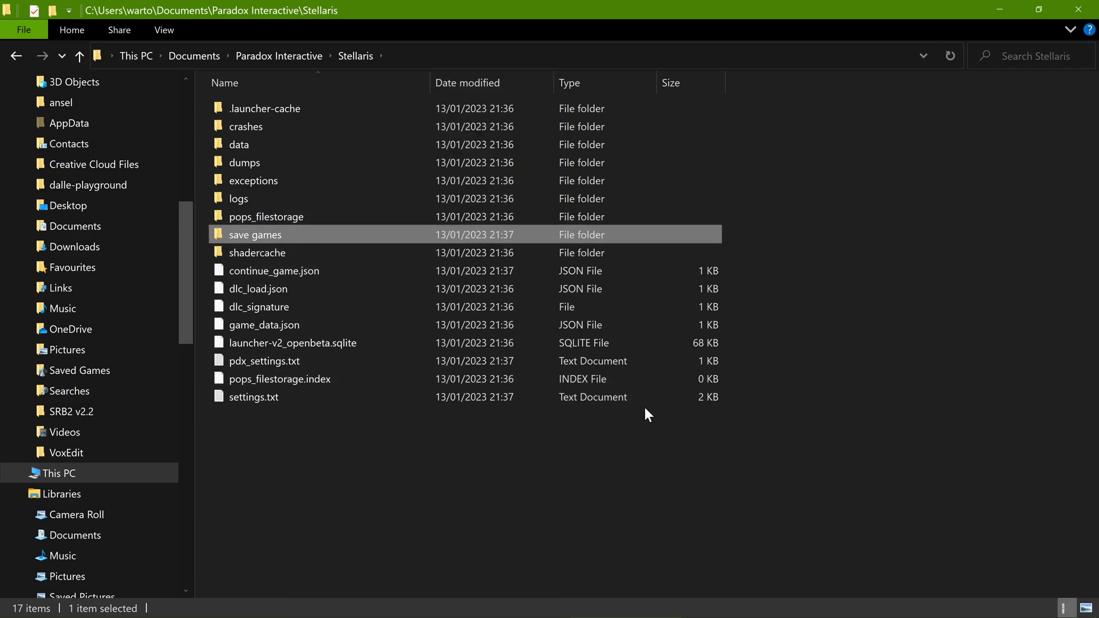
mouse_move(742, 359)
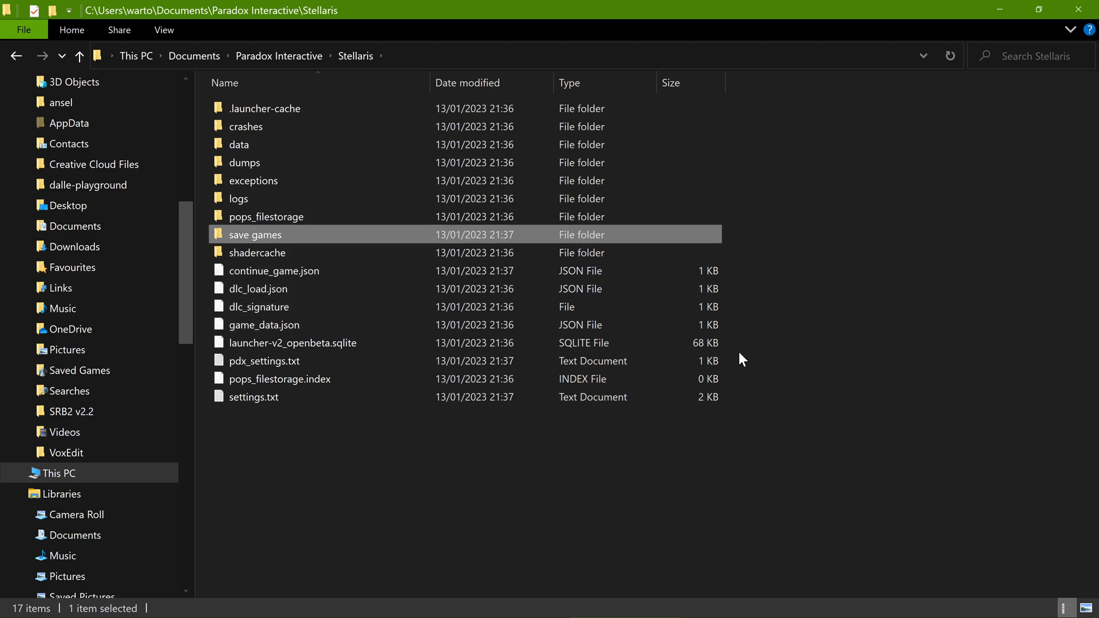
mouse_move(195, 57)
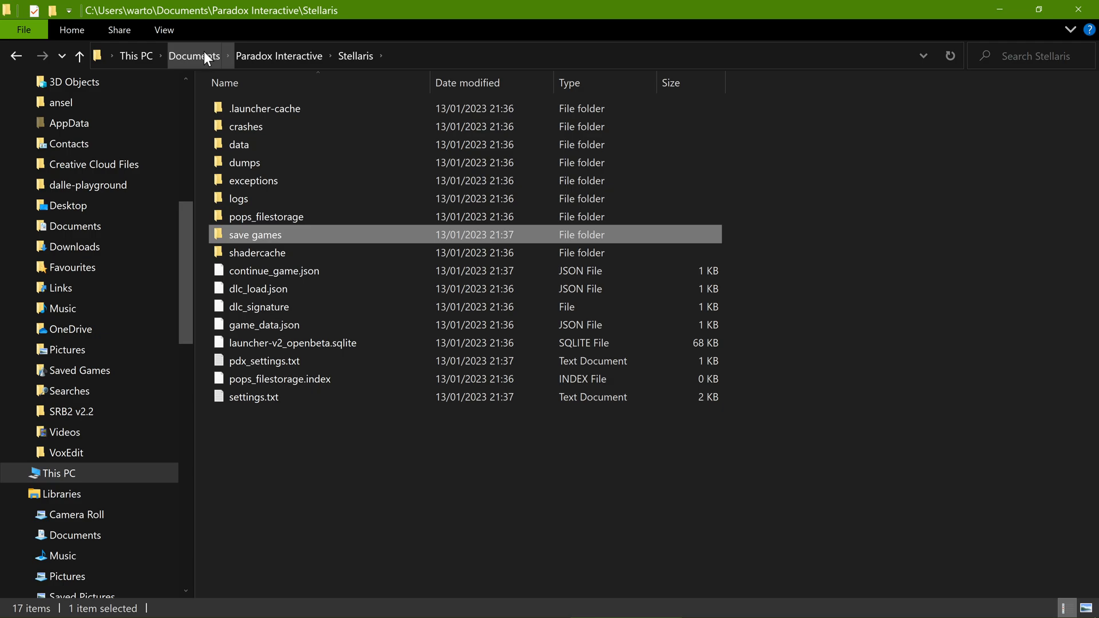
mouse_move(323, 61)
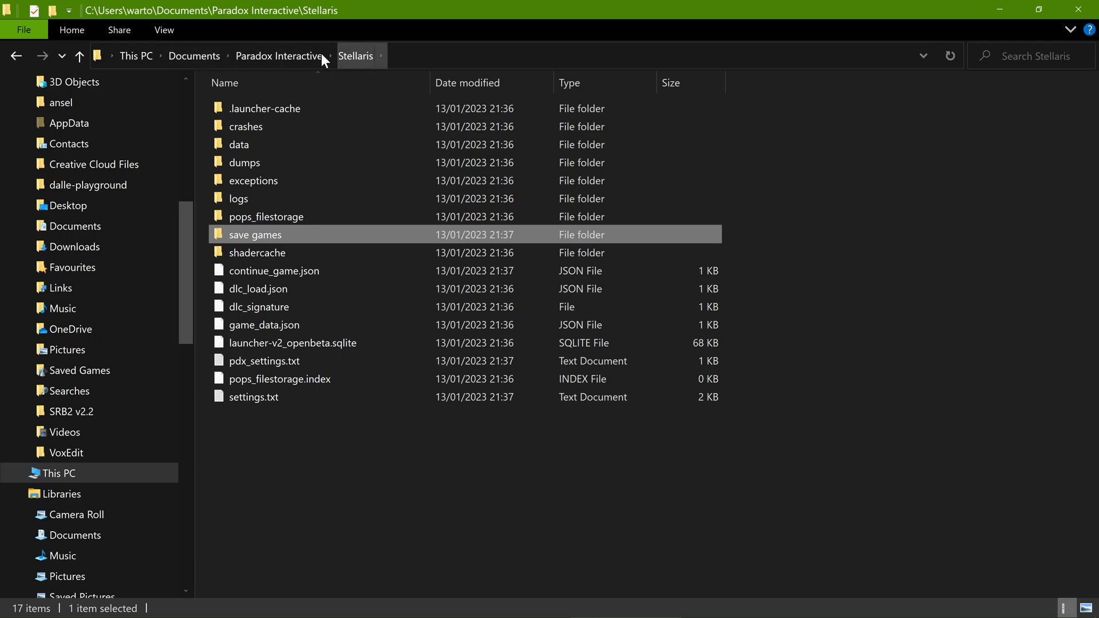
mouse_move(199, 59)
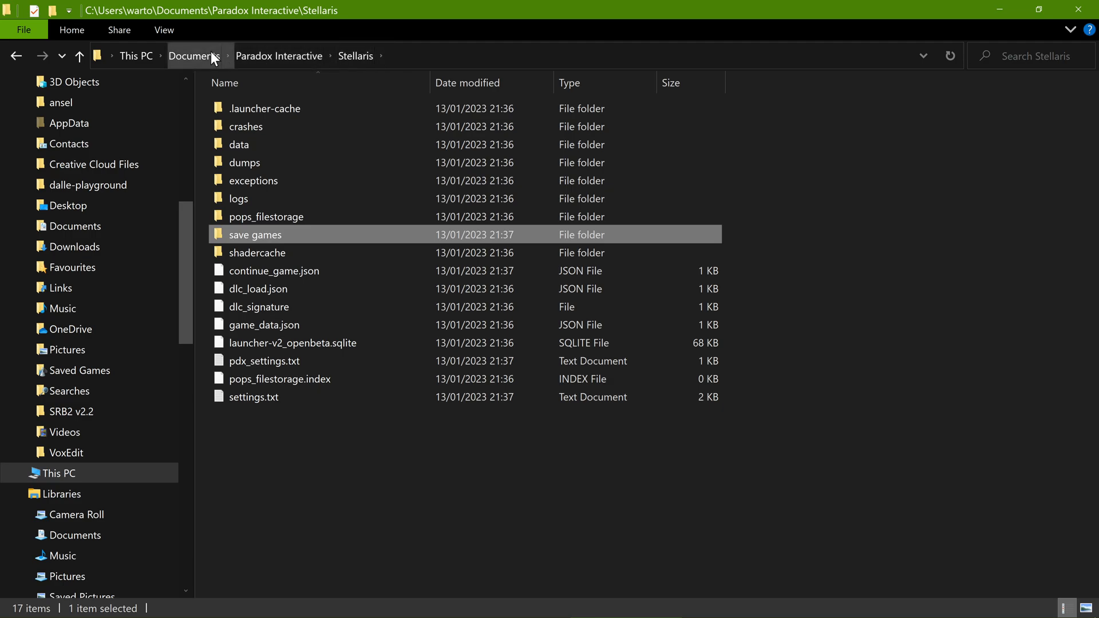
mouse_move(279, 57)
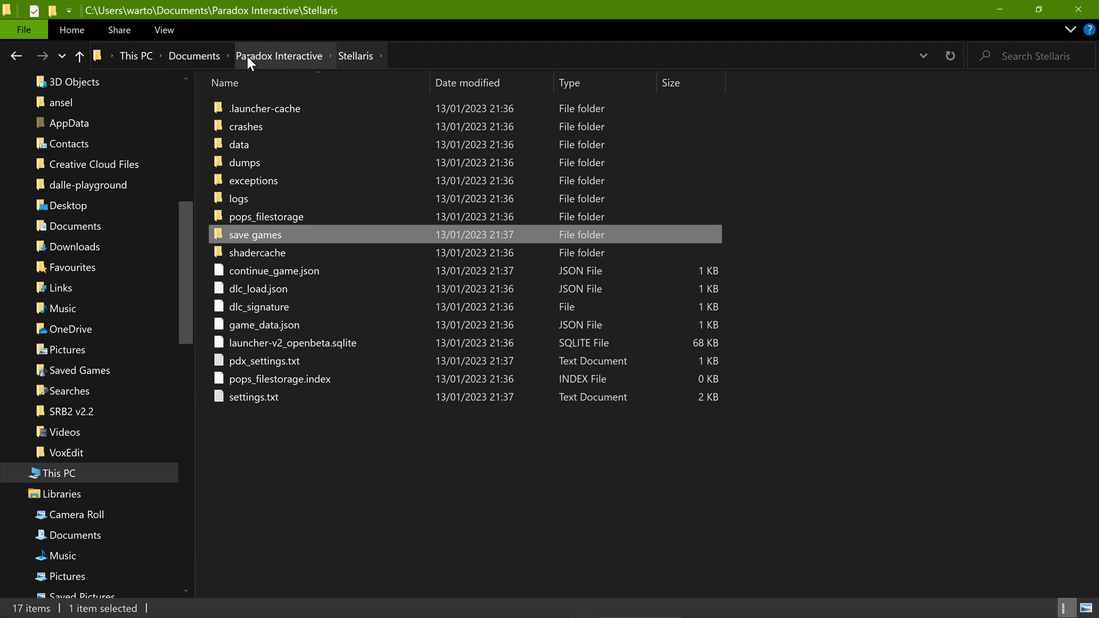
mouse_move(233, 213)
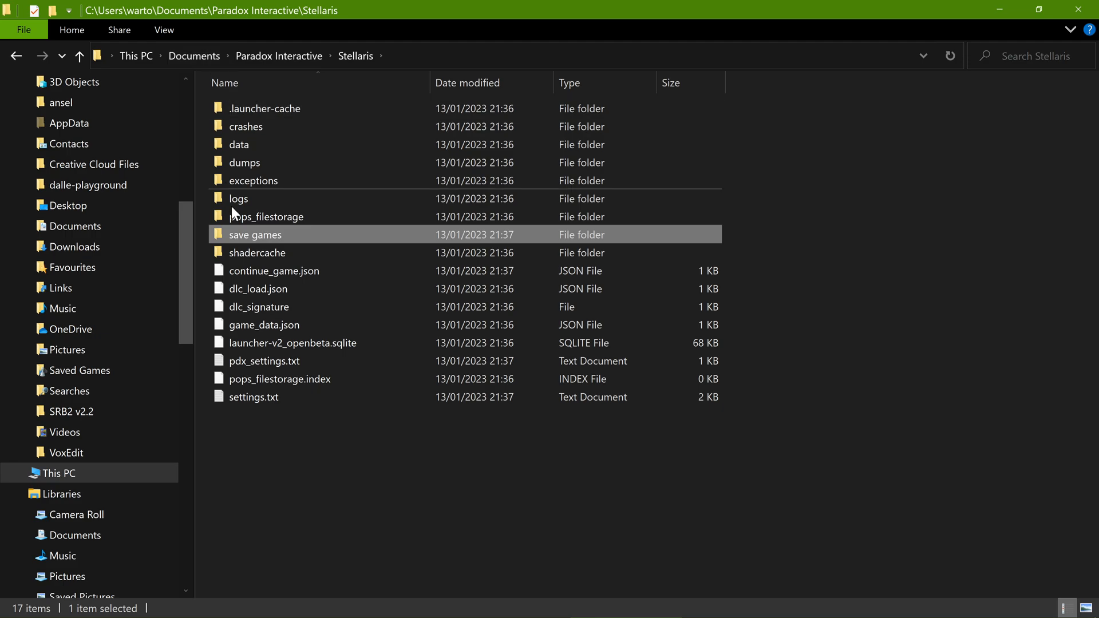
mouse_move(195, 56)
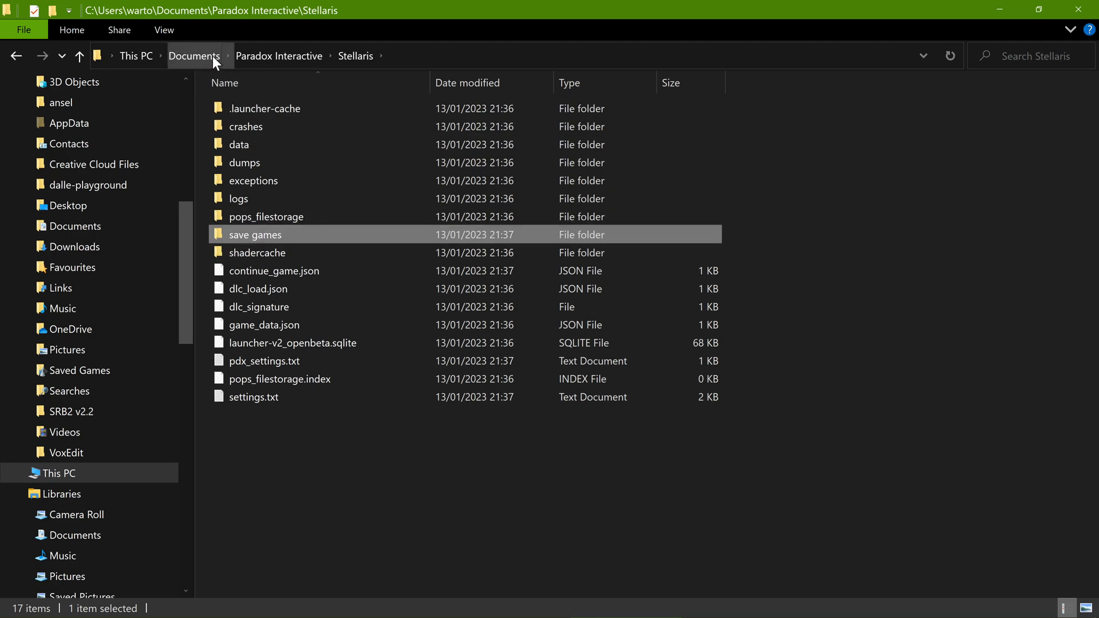
Step: Return to Documents, select Paradox Interactive and delete it
left_click(195, 56)
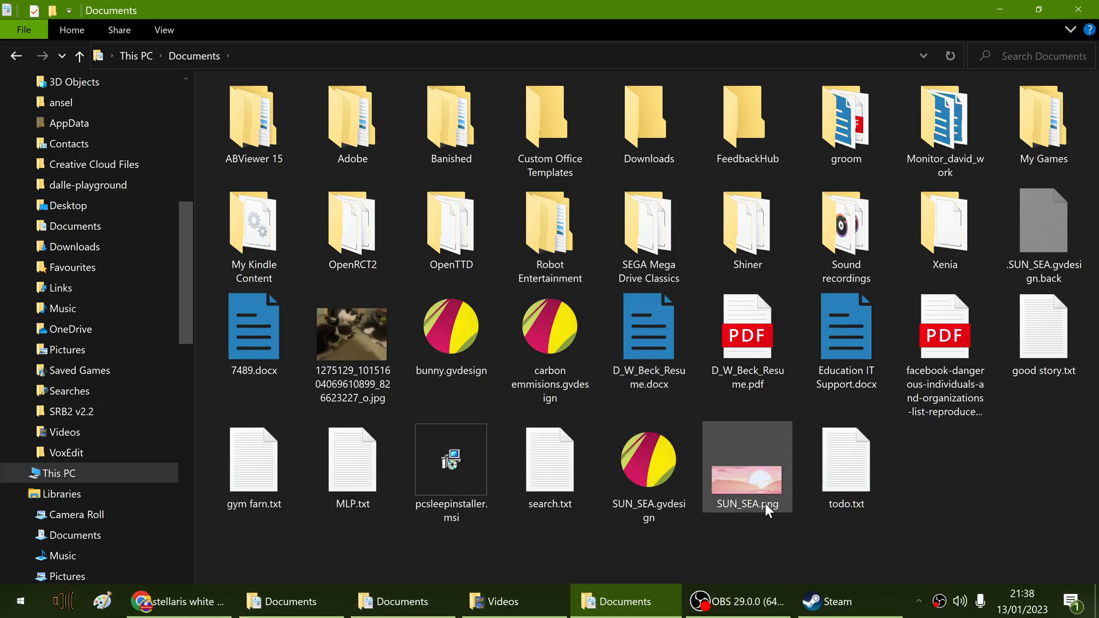
left_click(351, 227)
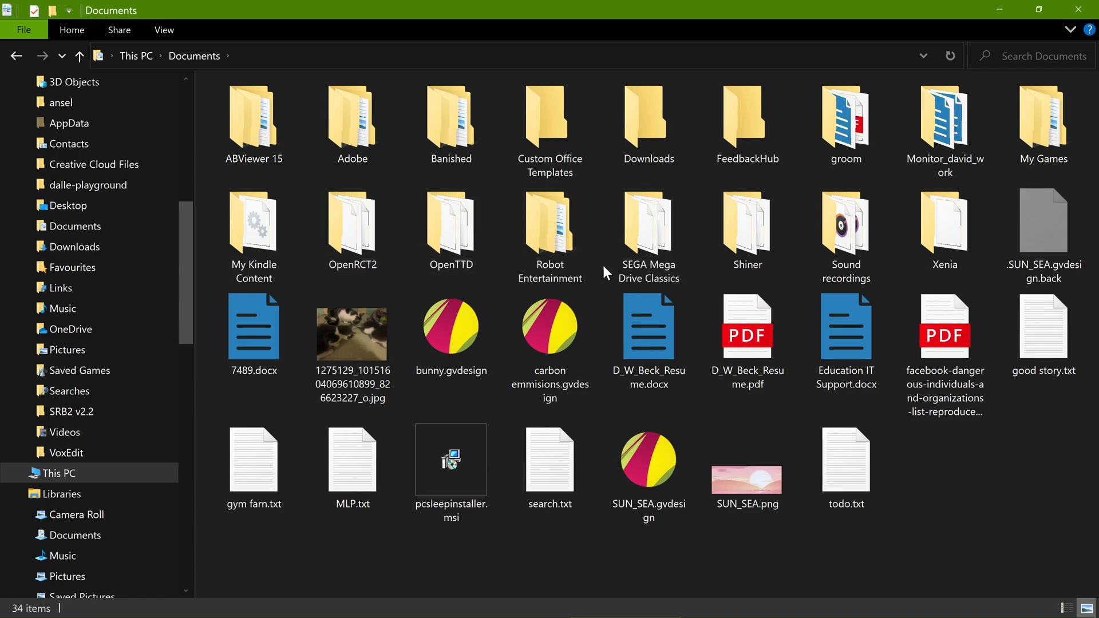
mouse_move(606, 287)
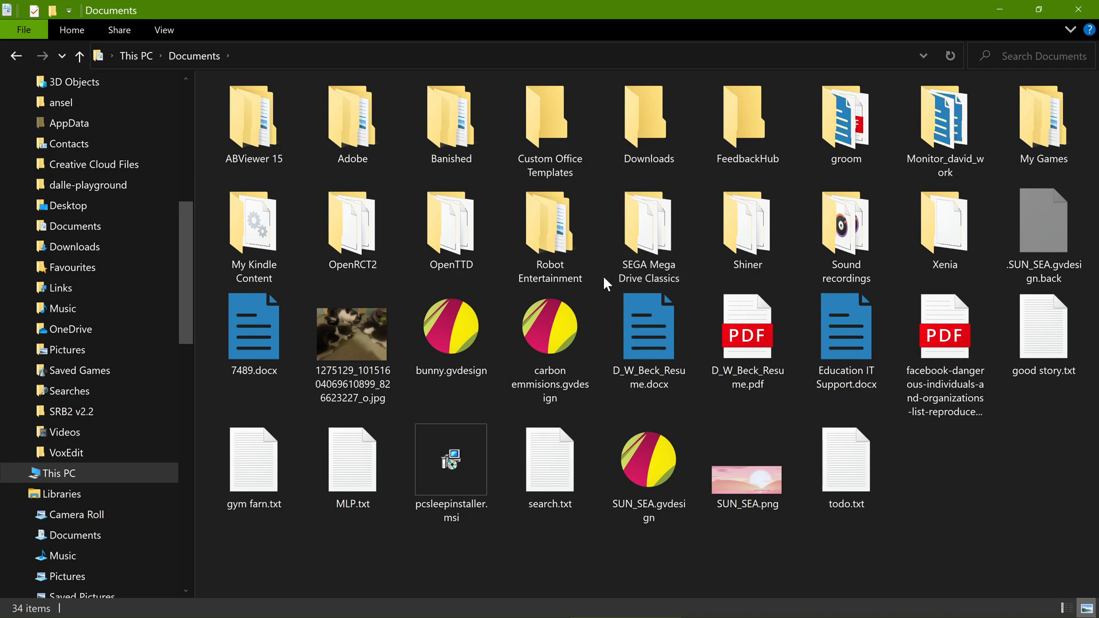
left_click(648, 327)
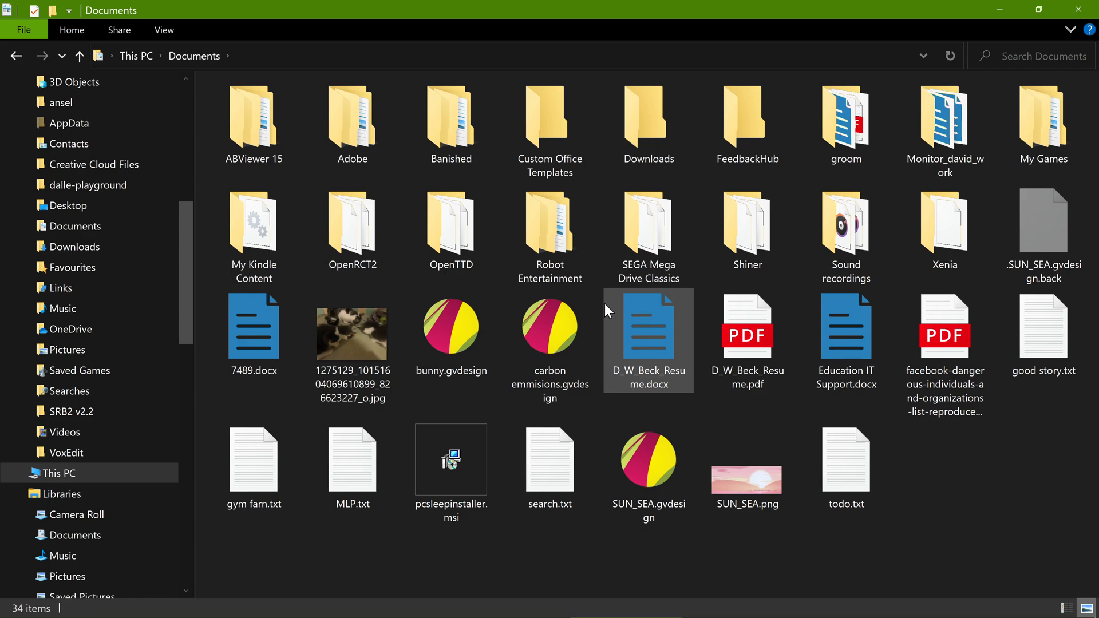